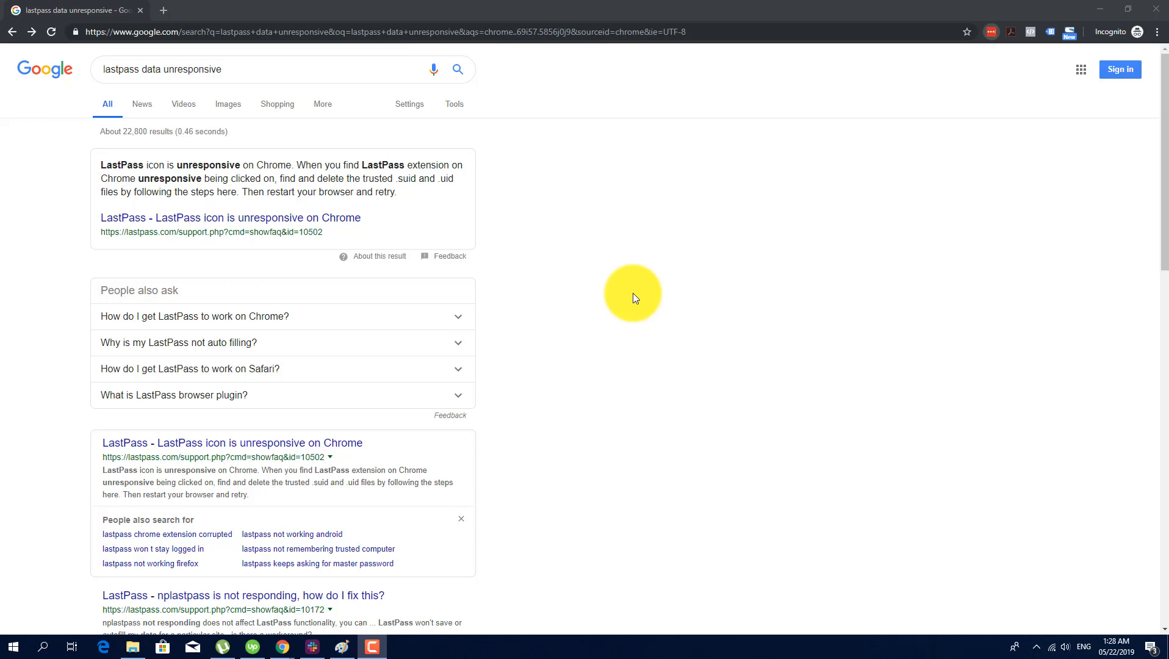
mouse_move(663, 288)
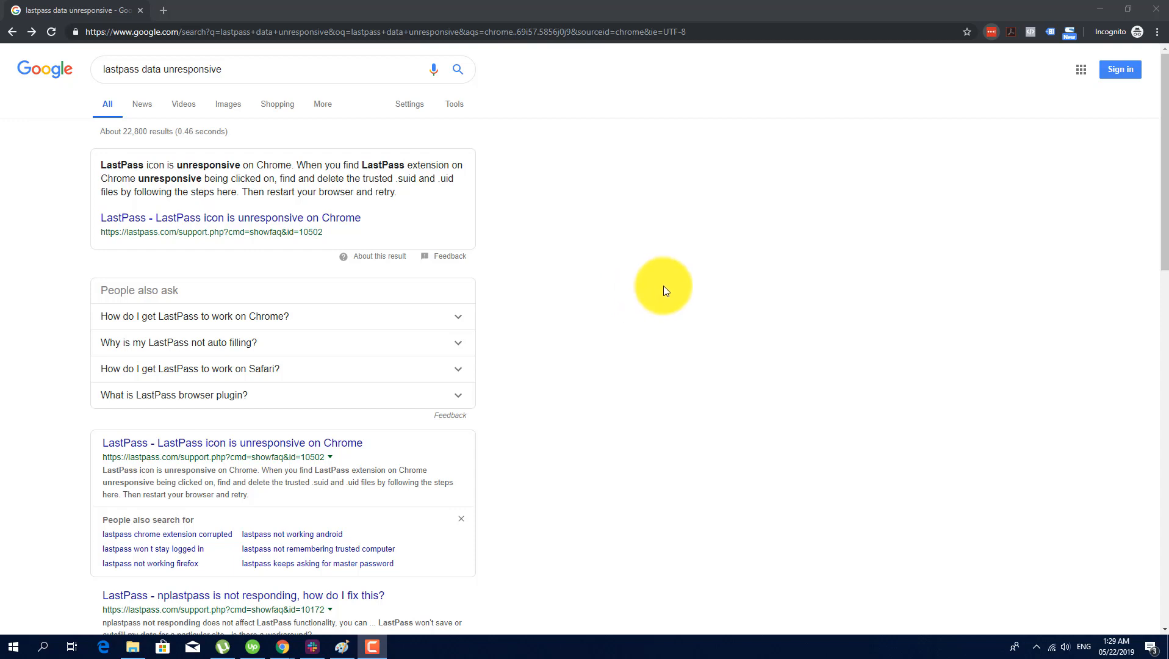
mouse_move(698, 294)
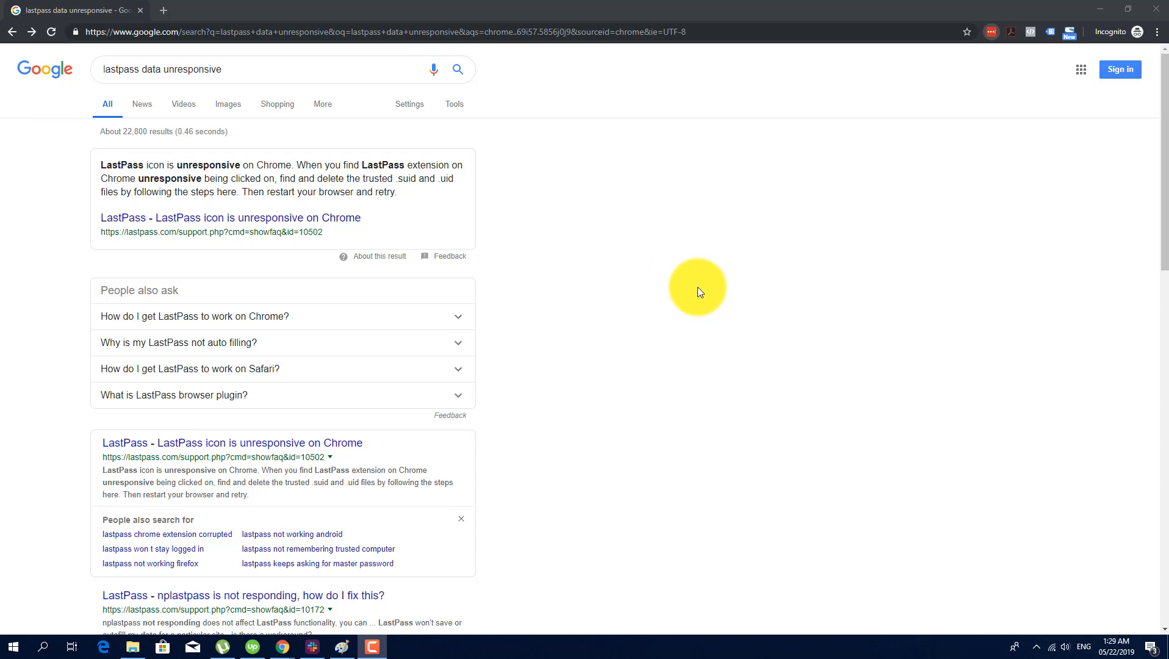
mouse_move(968, 80)
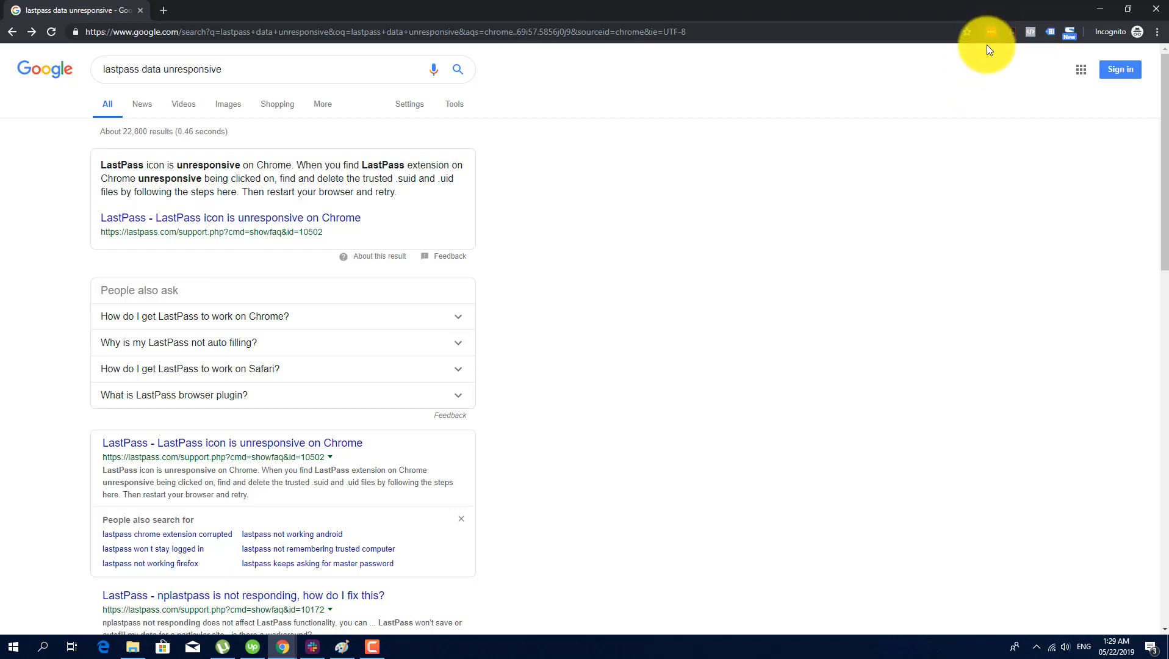
mouse_move(982, 68)
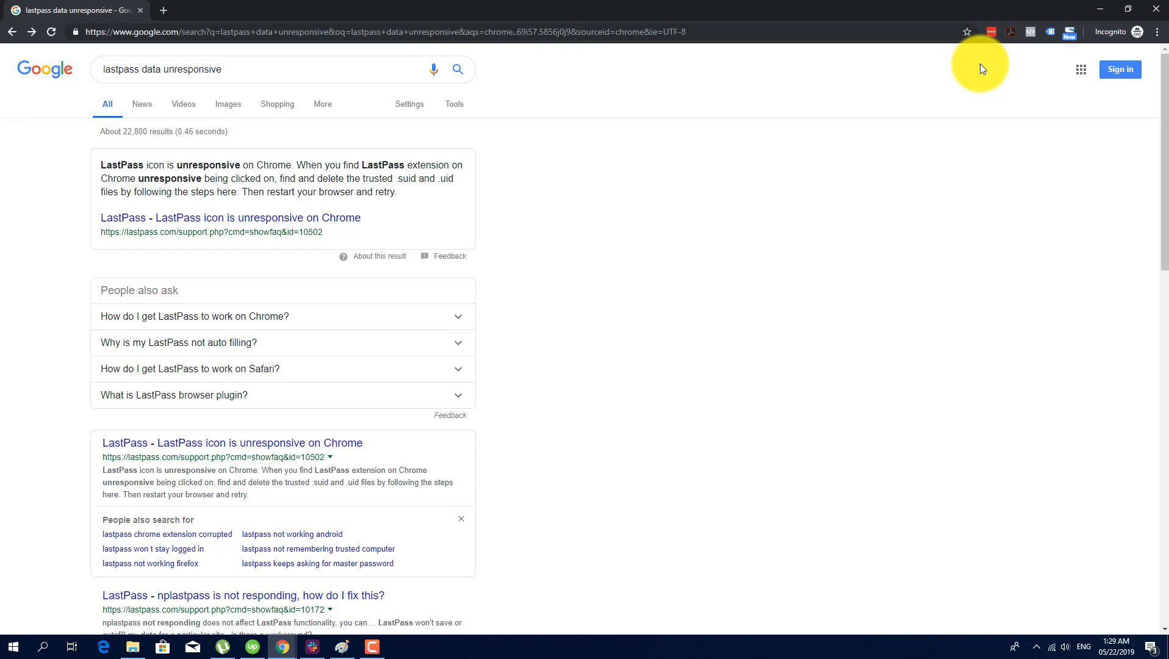
mouse_move(881, 216)
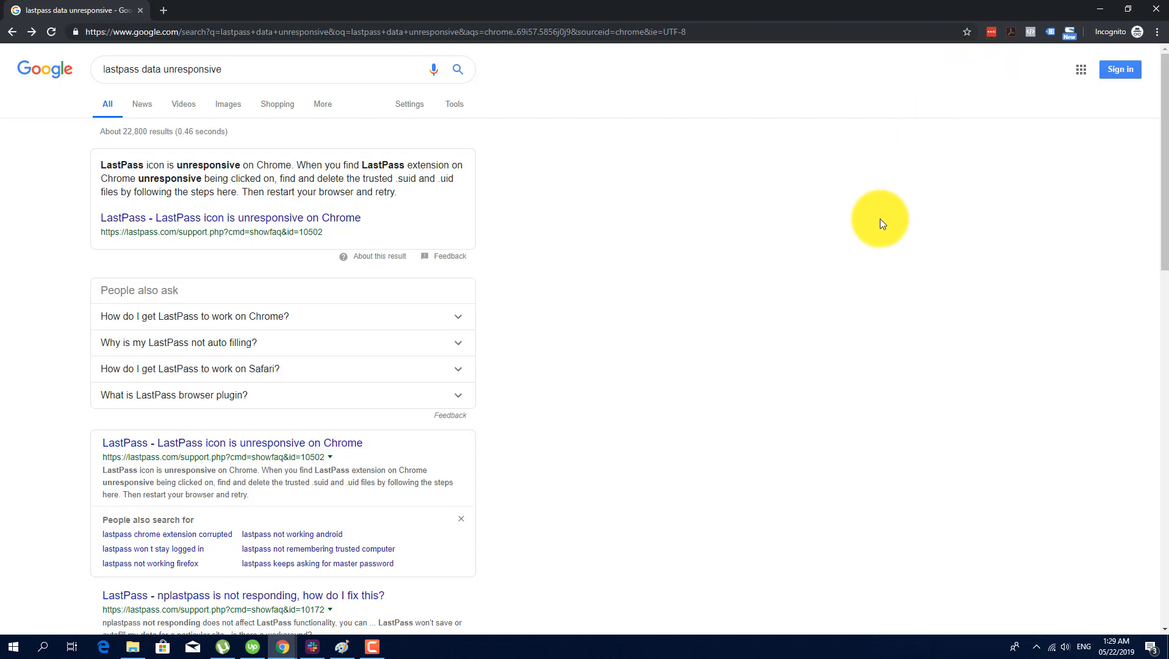
- Refine the search, replacing 'unresponsive' with 'chrome'
click(131, 63)
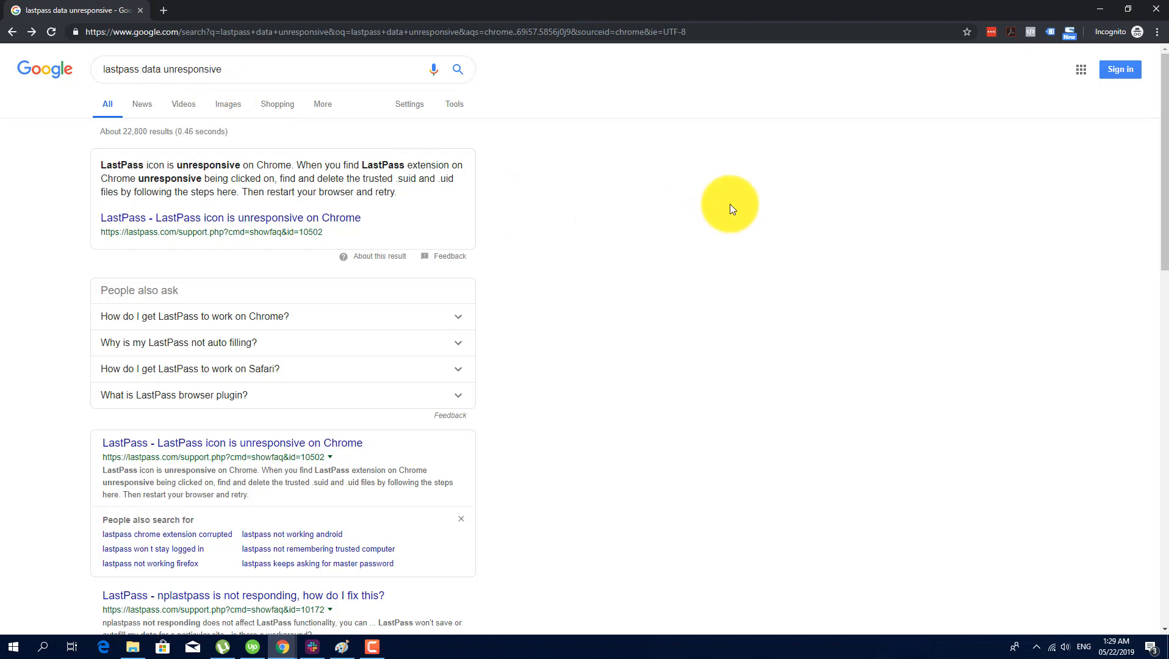
mouse_move(157, 221)
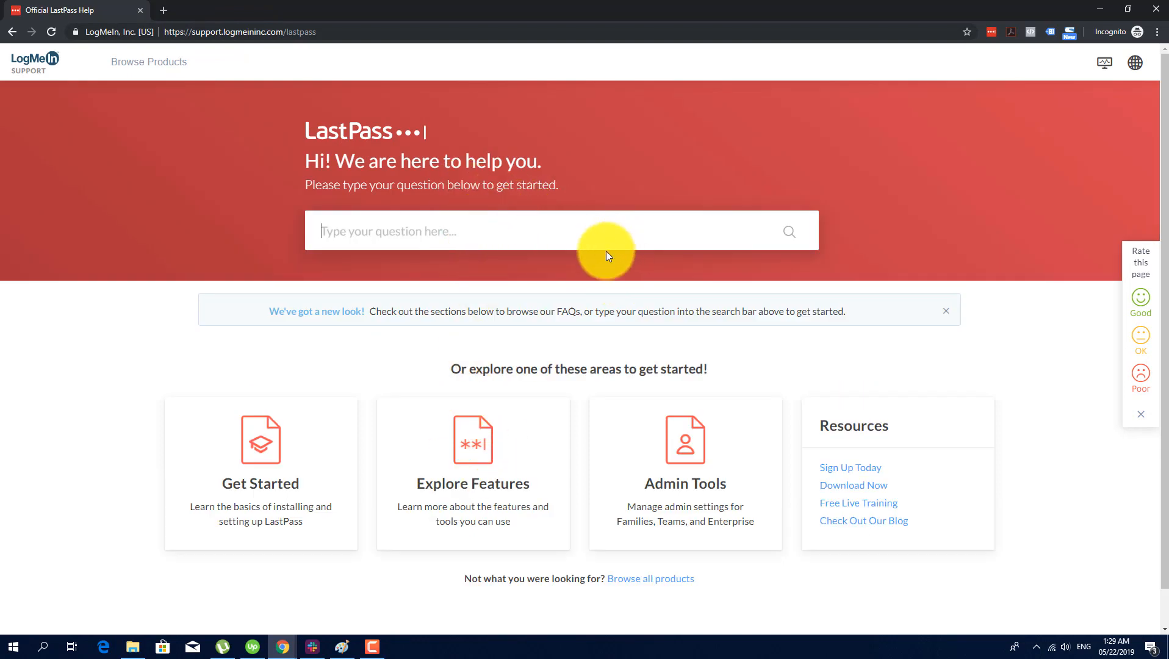
mouse_move(614, 232)
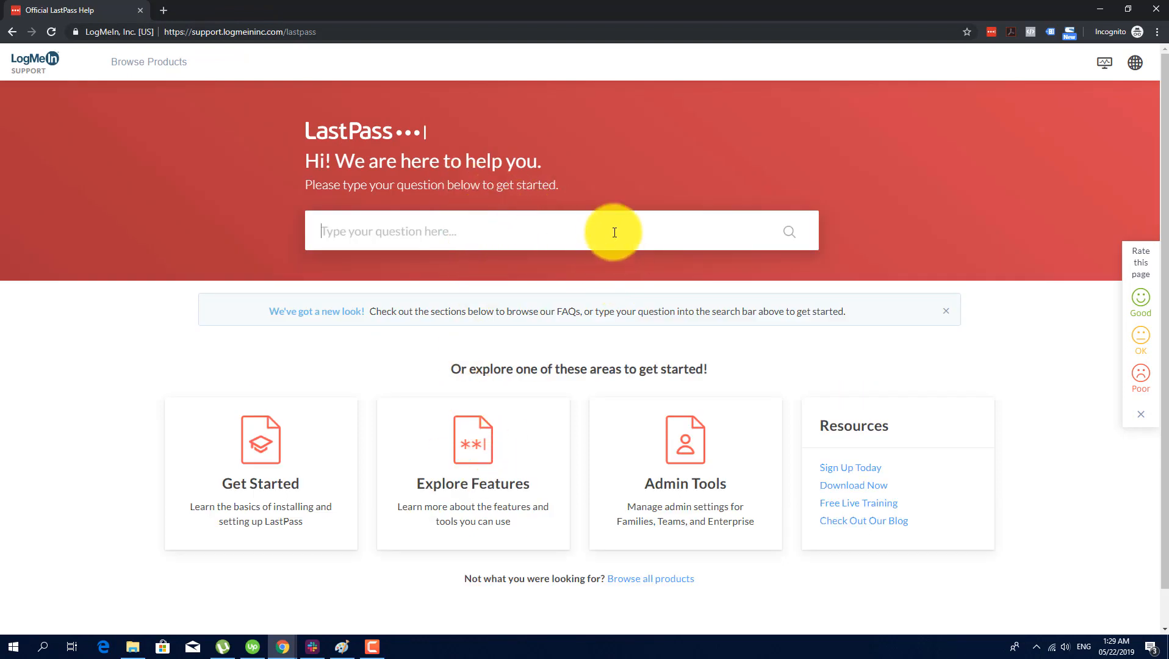
text(unresponsive)
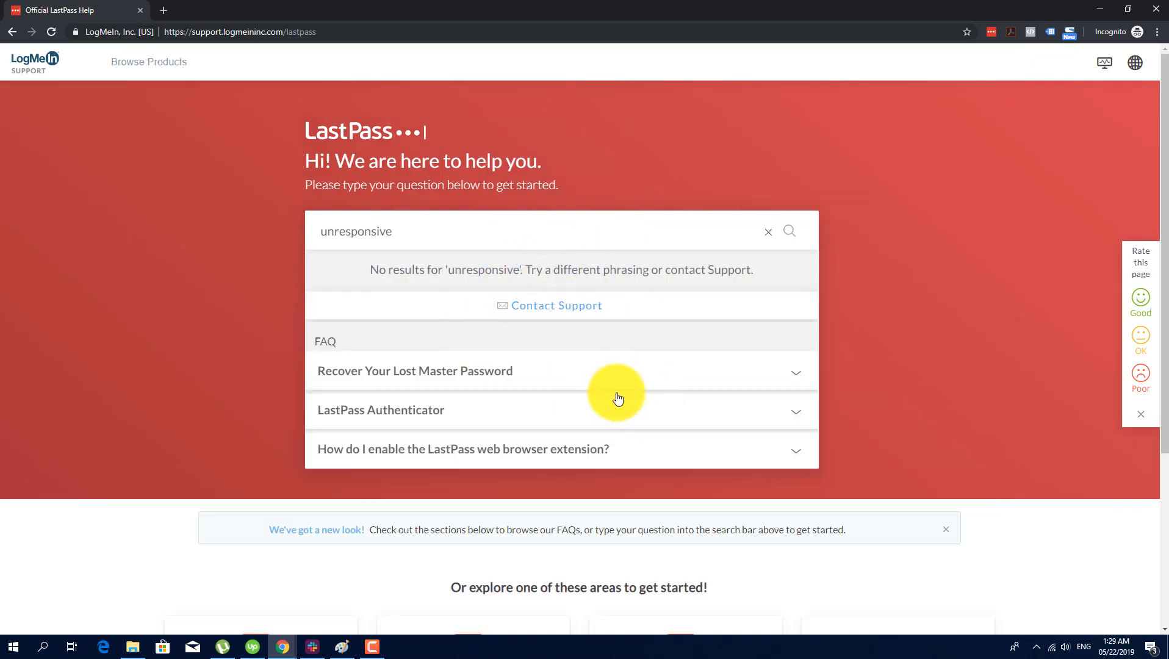
double_click(357, 231)
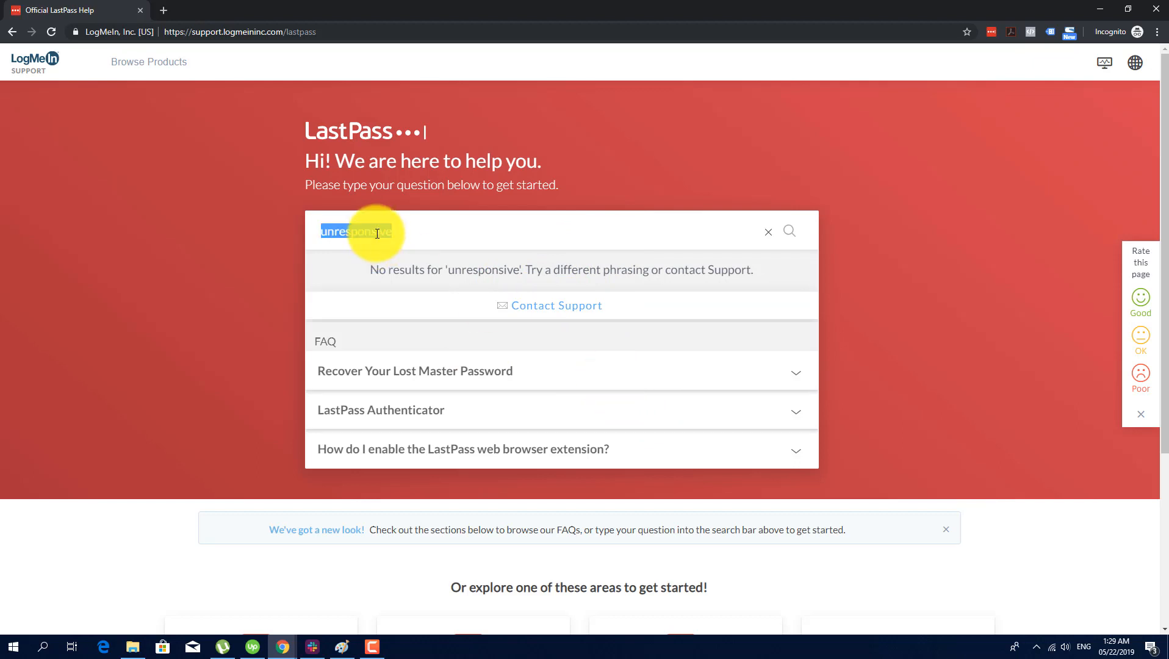
text(chrome..69i57.5856j0j9&sourceid=chrome&ie=UTF-8)
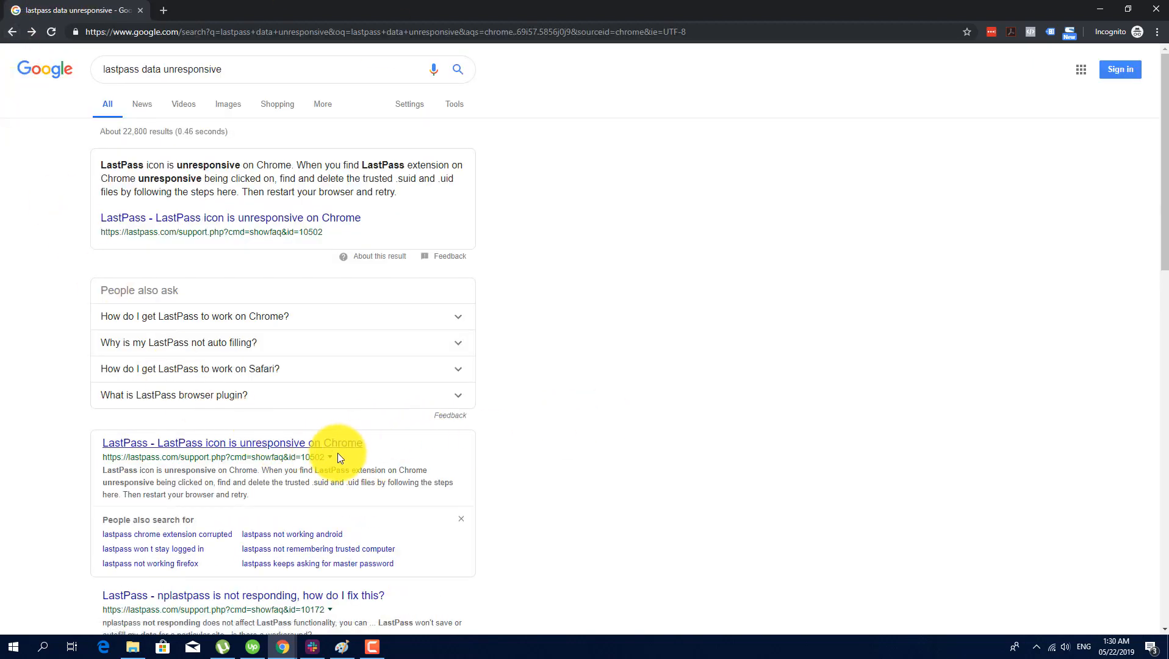
- Open the cached copy of the LastPass support result and return to it after navigating
click(331, 456)
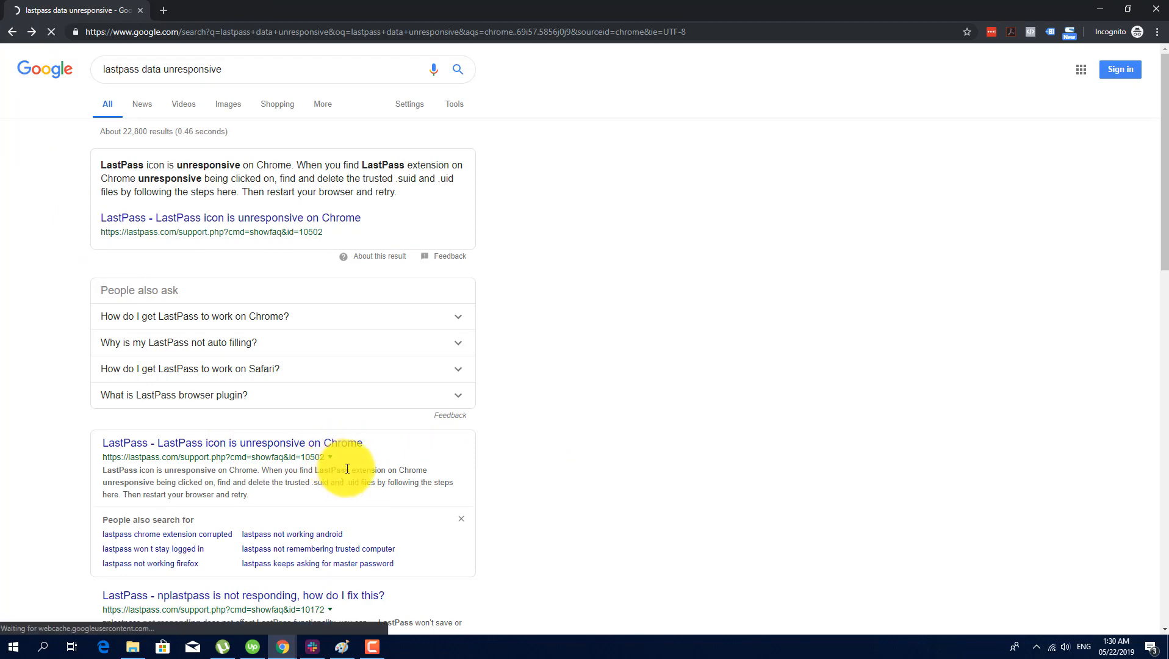
click(231, 443)
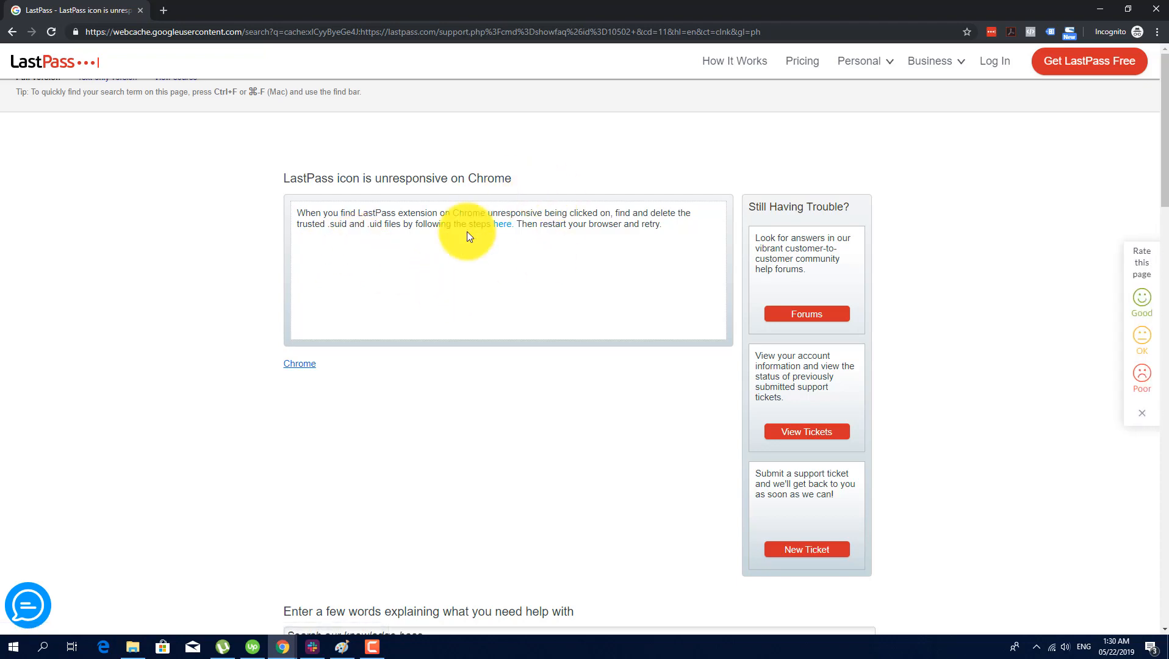
mouse_move(502, 234)
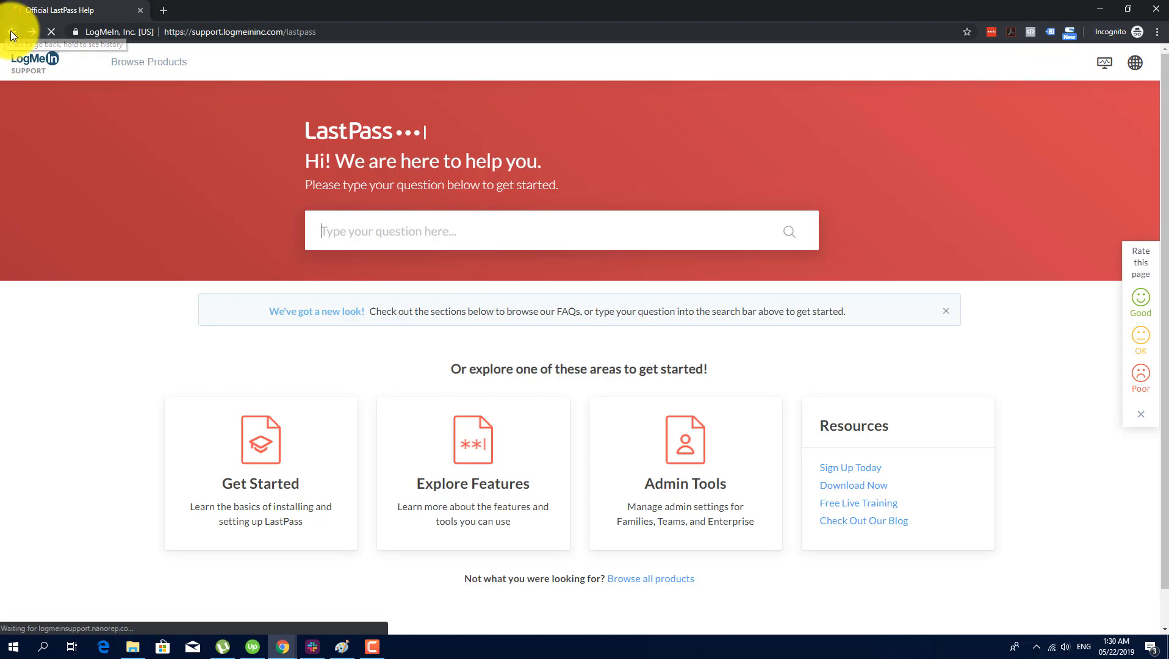
click(14, 31)
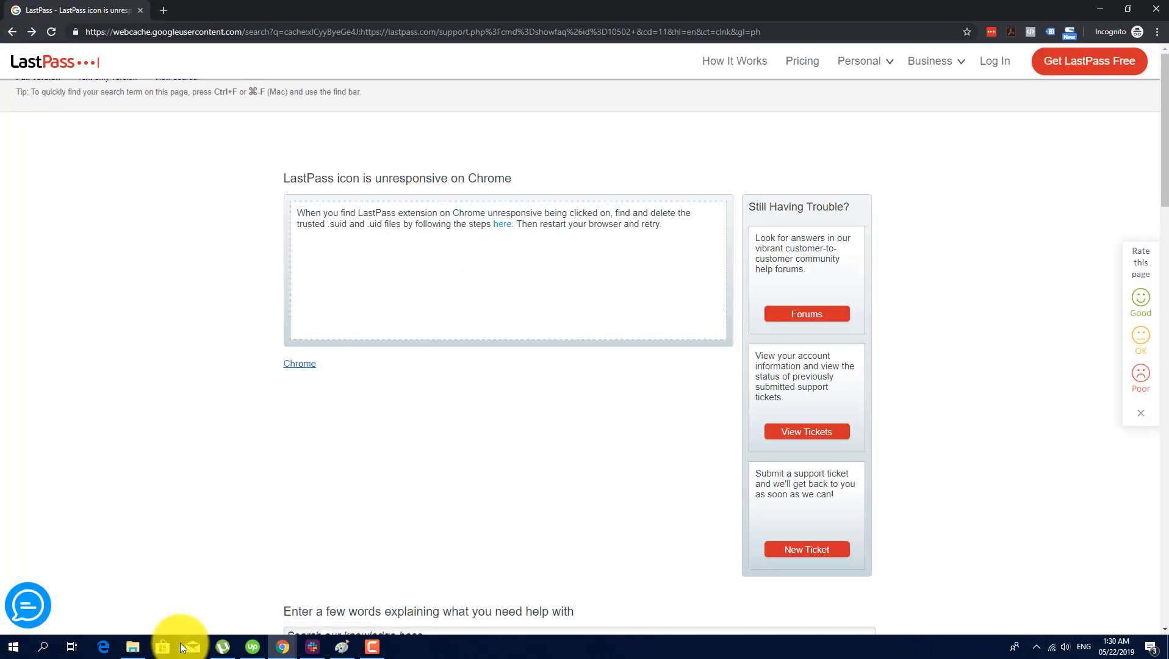
- Open File Explorer and go to %AppData% to reach the Roaming folder
click(42, 646)
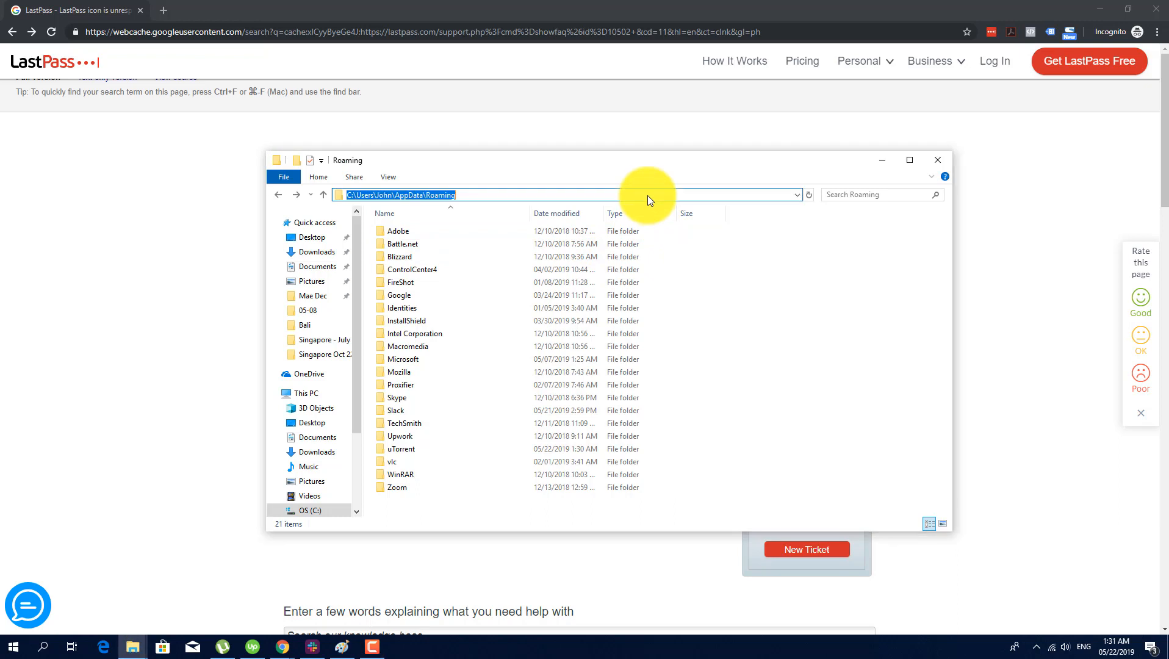
text(%AppData)
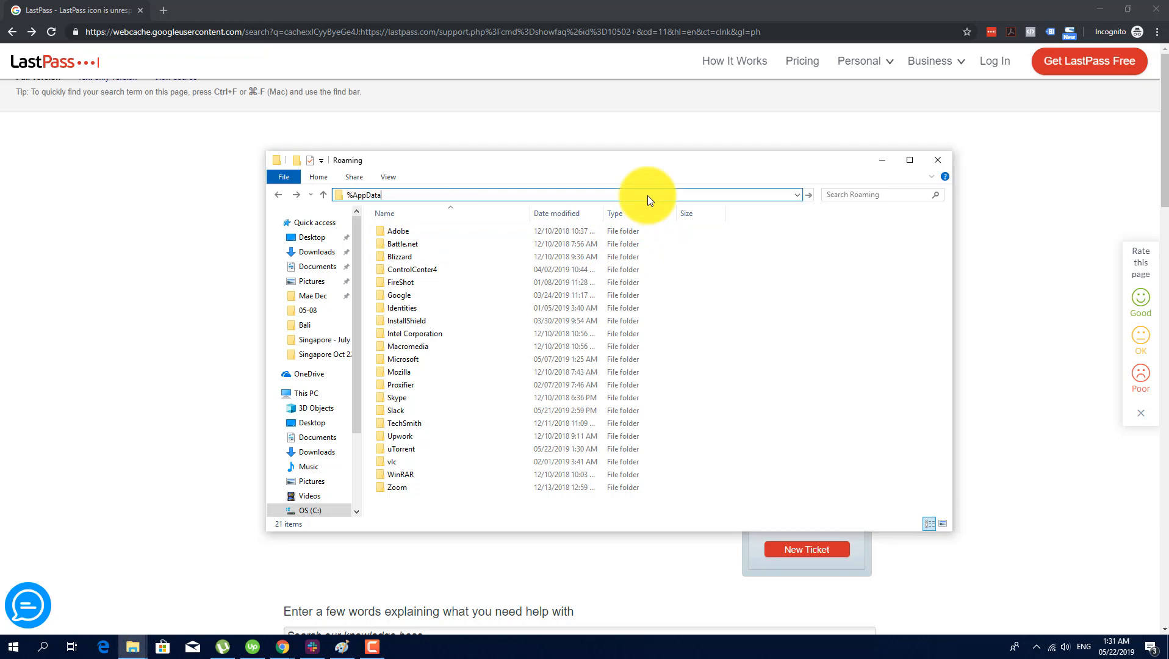
key(Enter)
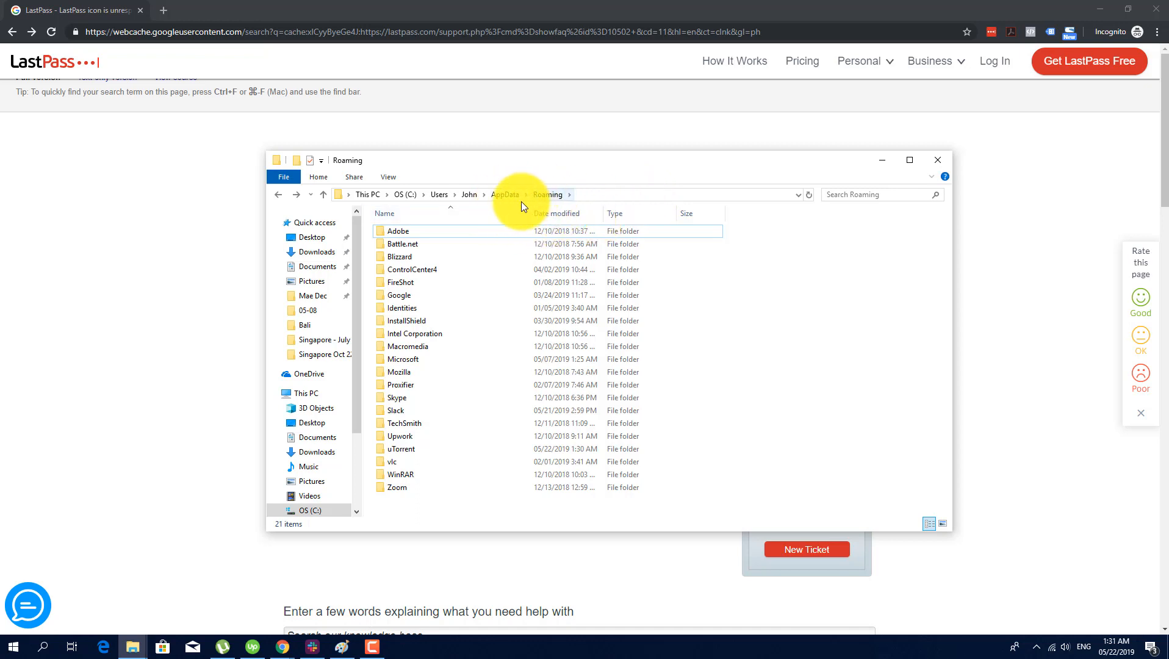
mouse_move(512, 202)
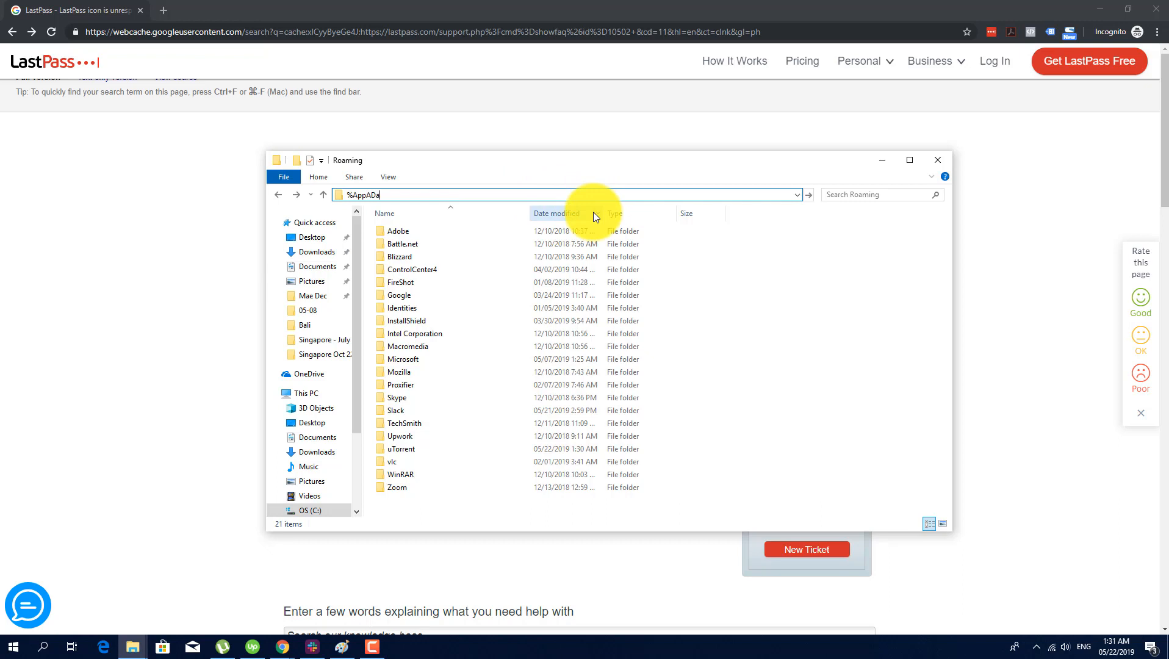
text(%AppDat)
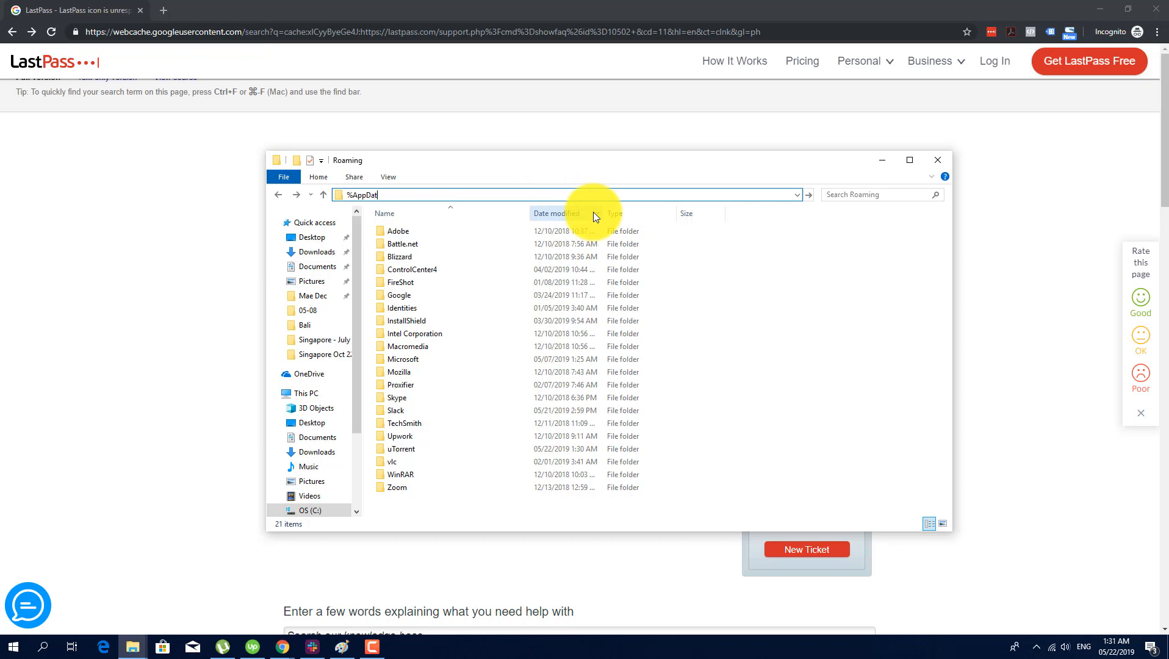
key(Enter)
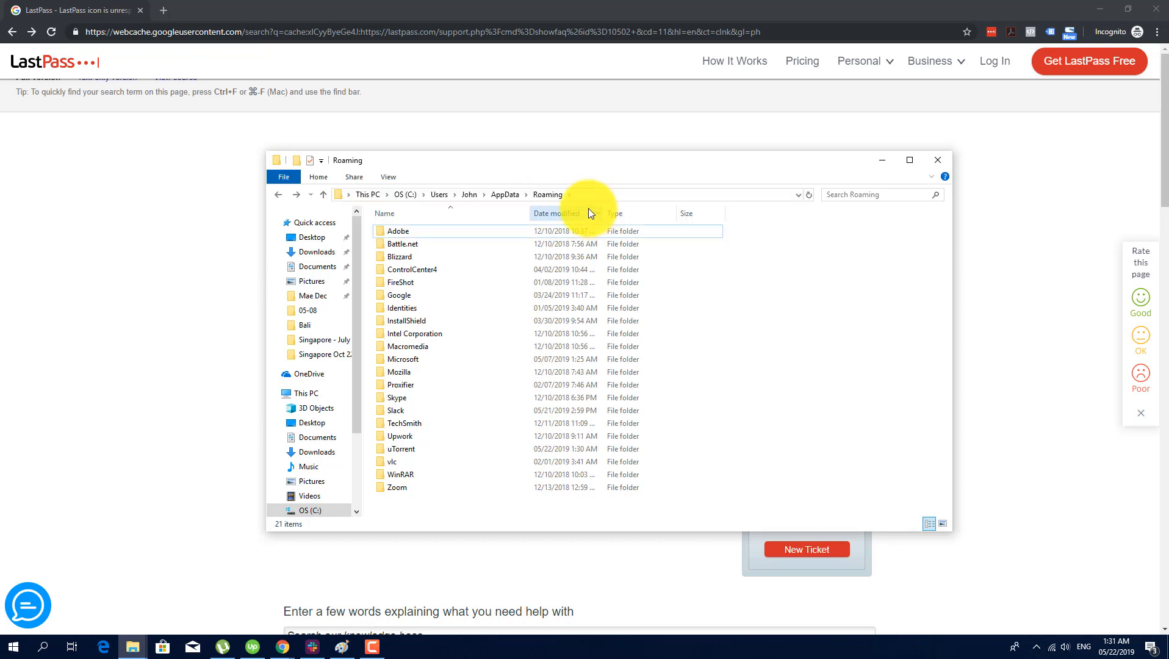
mouse_move(512, 195)
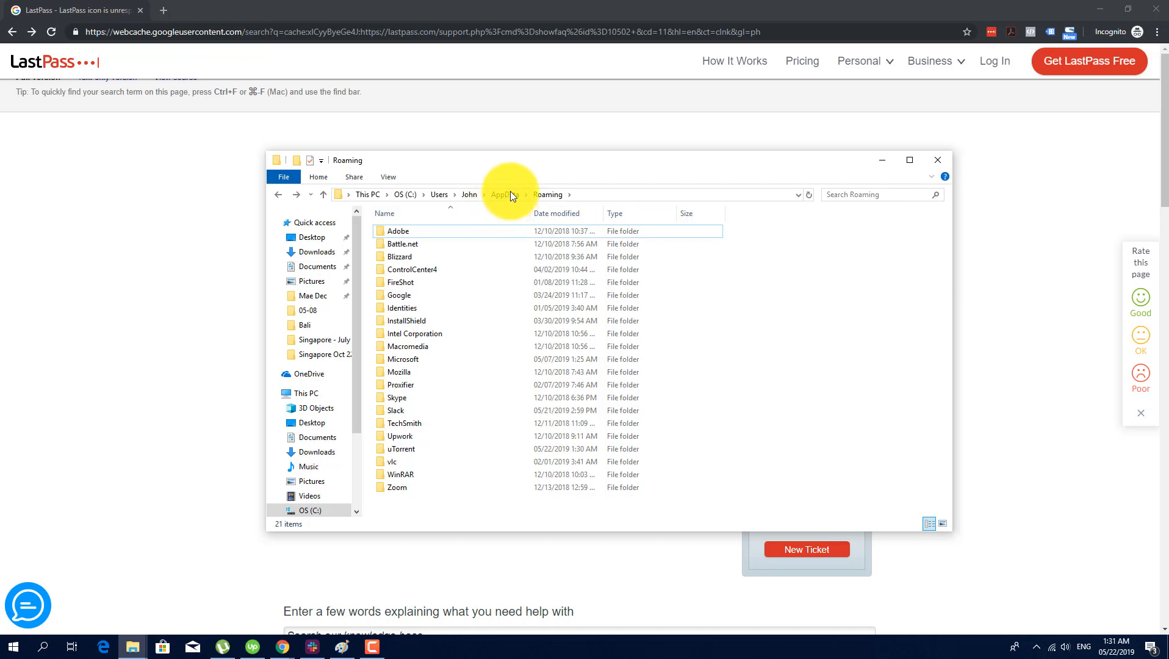
- Navigate from AppData through Local, Google, Chrome, User Data, Default to databases
click(503, 194)
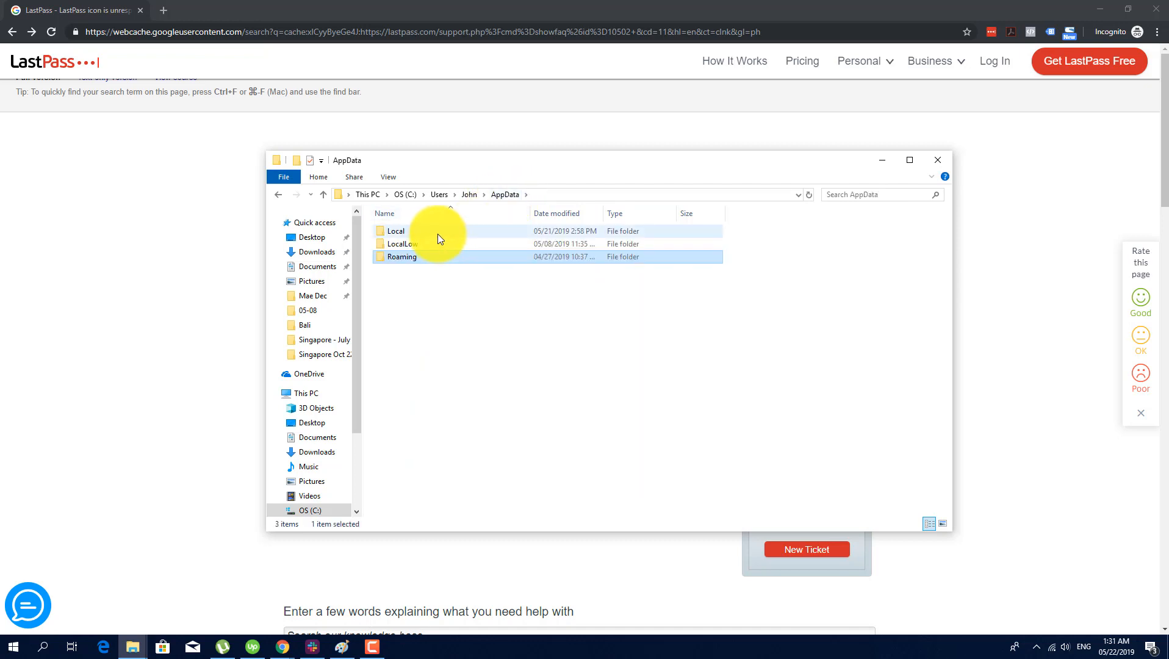
double_click(395, 230)
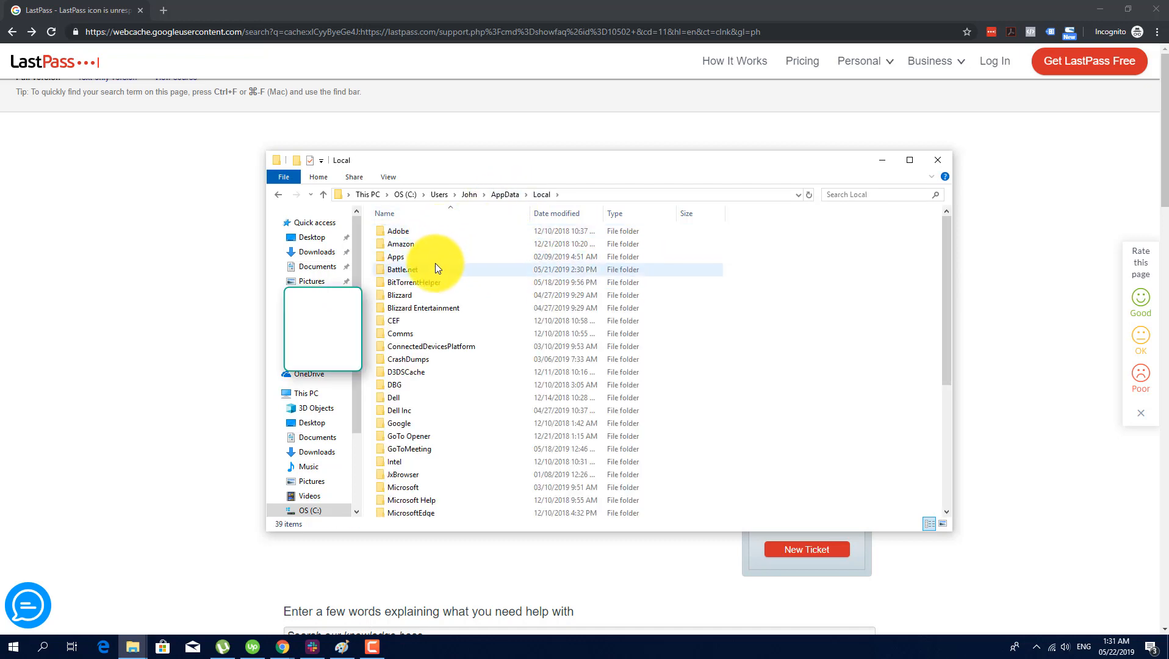
double_click(399, 423)
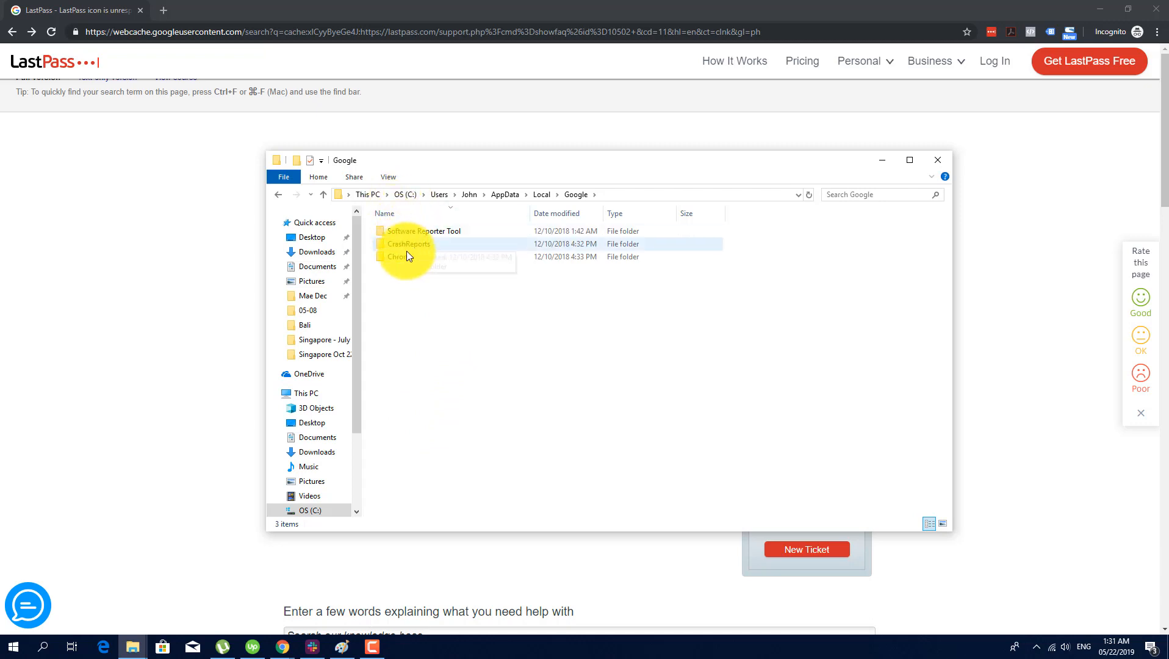
double_click(397, 256)
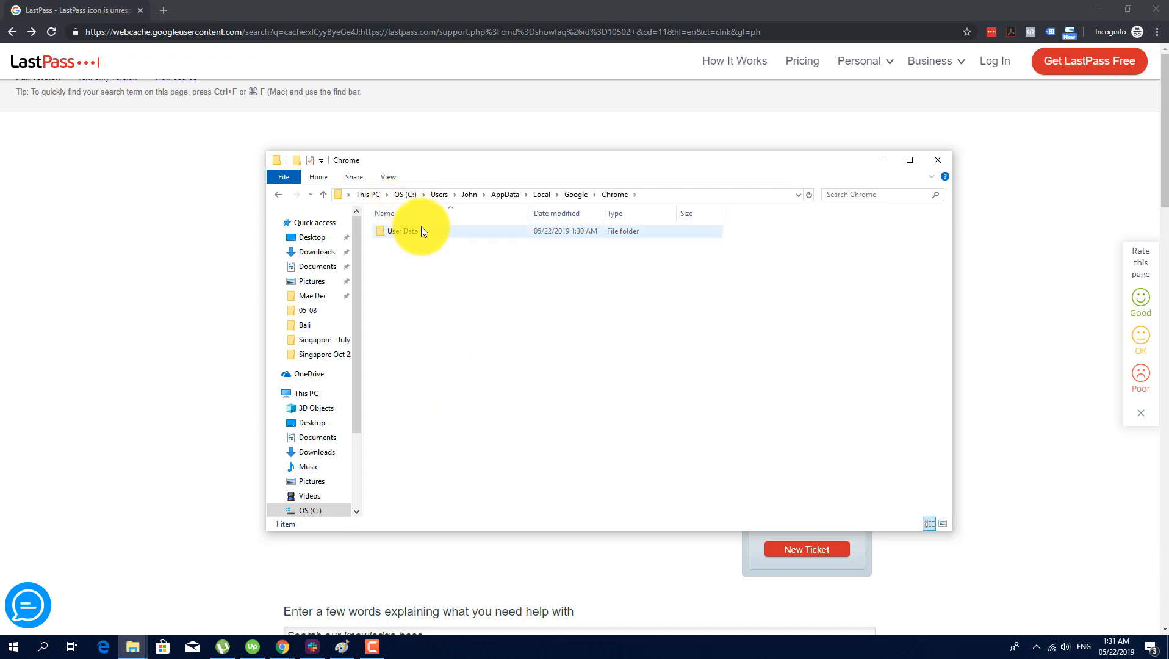
double_click(402, 231)
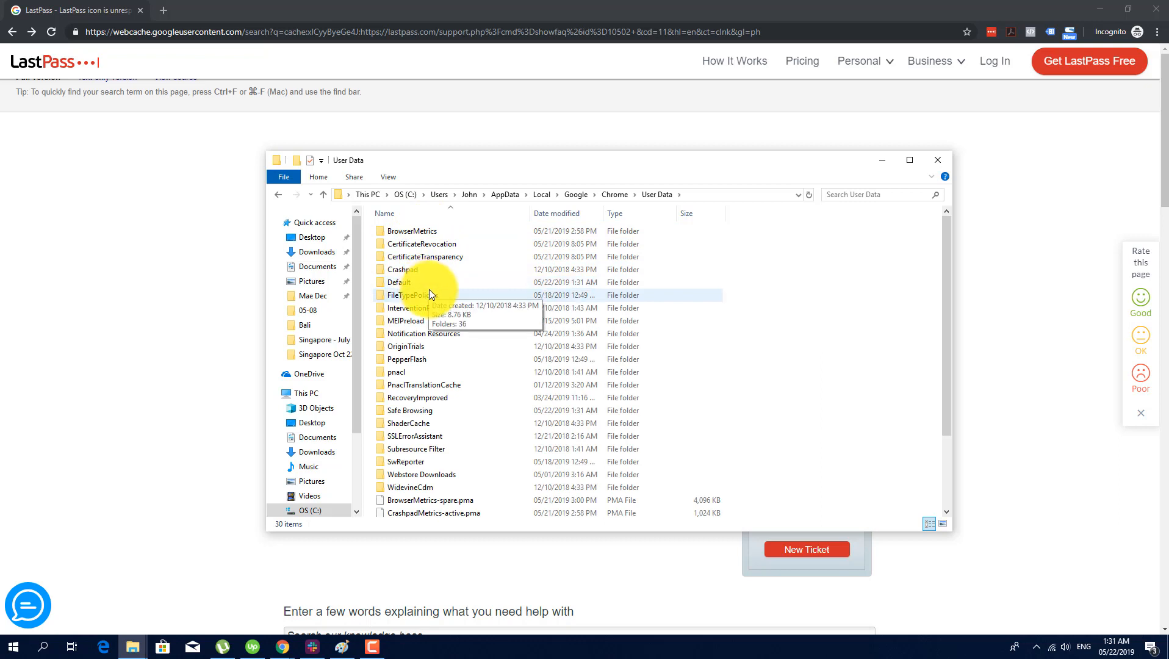
double_click(398, 282)
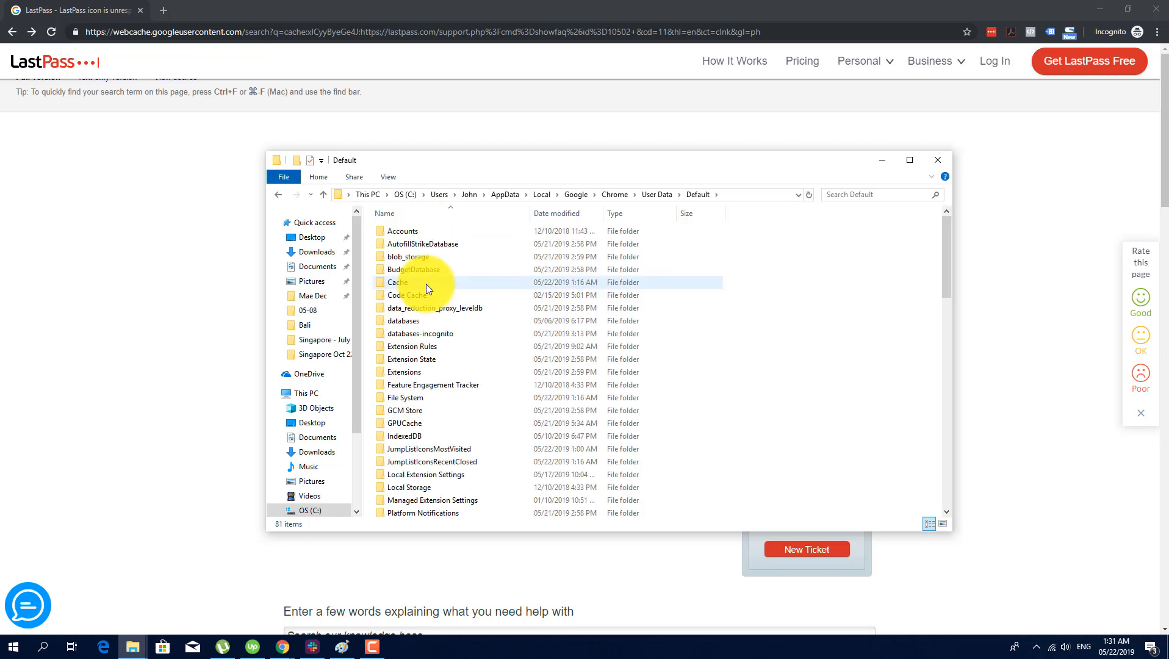
click(435, 308)
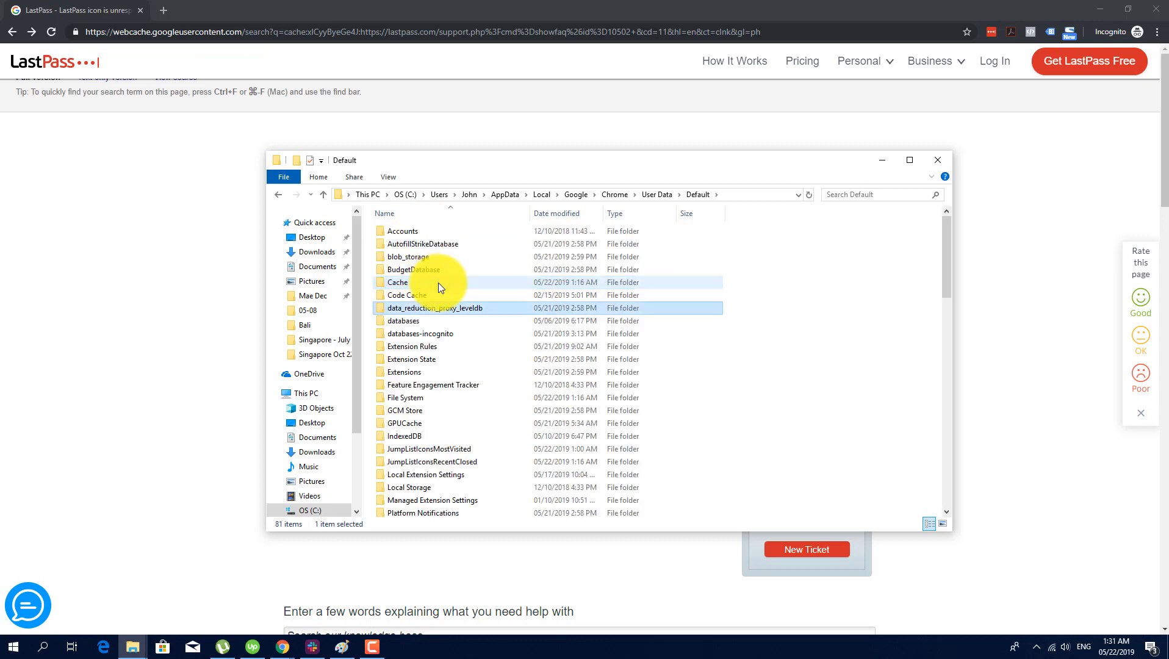
double_click(410, 320)
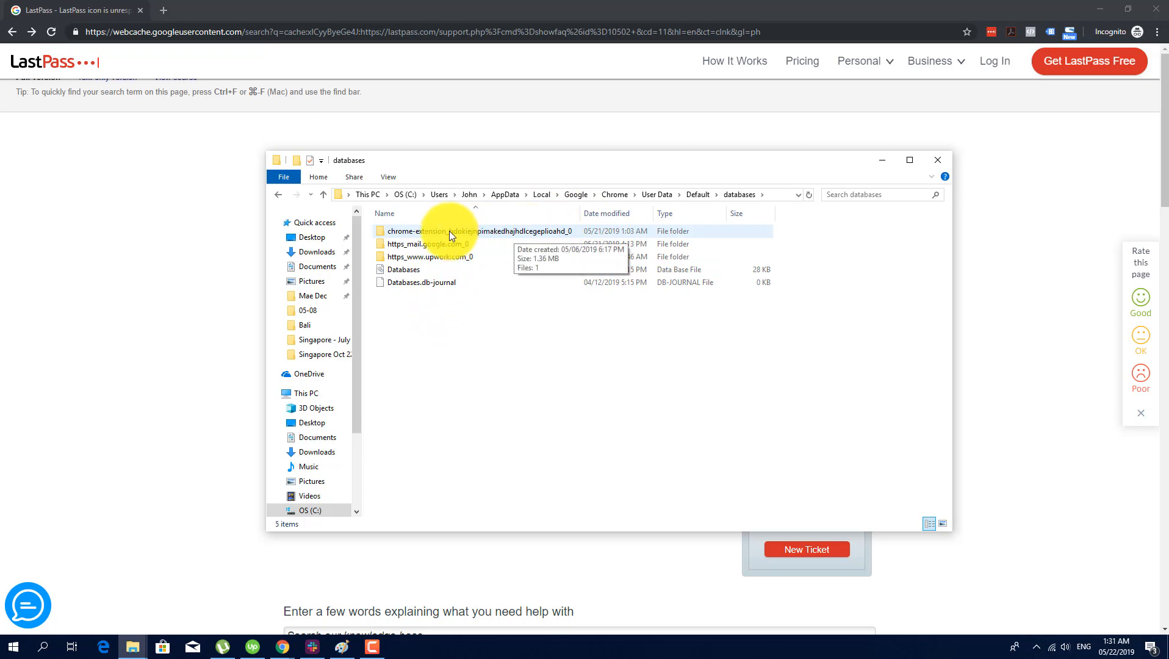
- Delete the contents of chrome-extension_hdokiejnpimakedhajhdlcegeplioahd_0, approving the administrator prompt
click(474, 231)
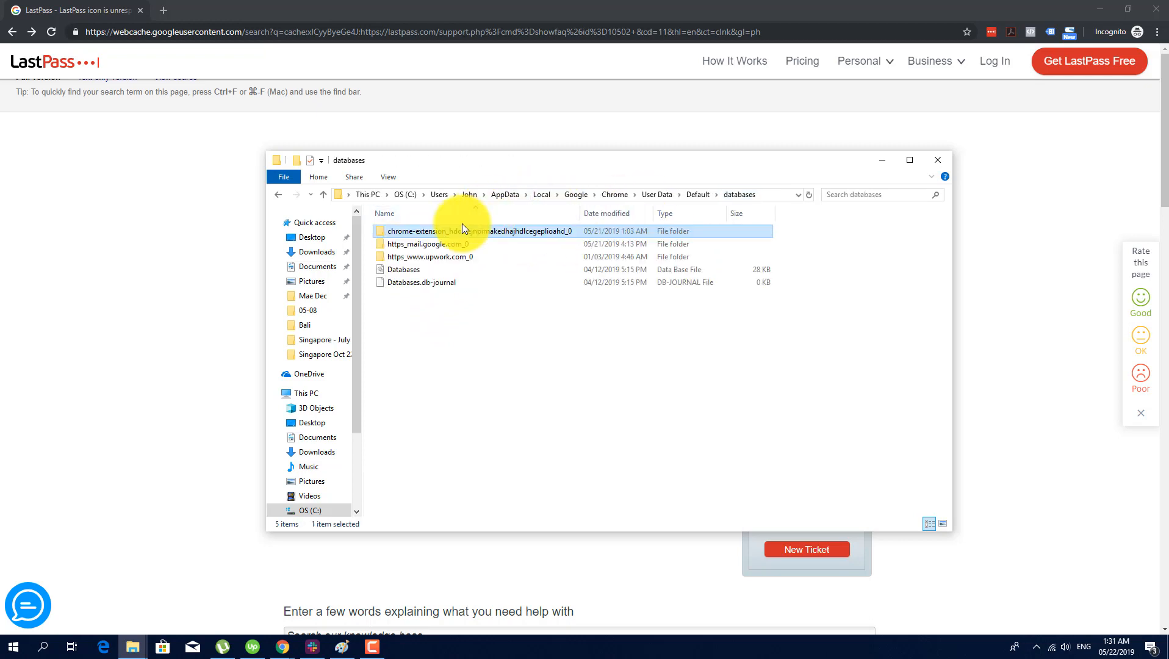
double_click(447, 230)
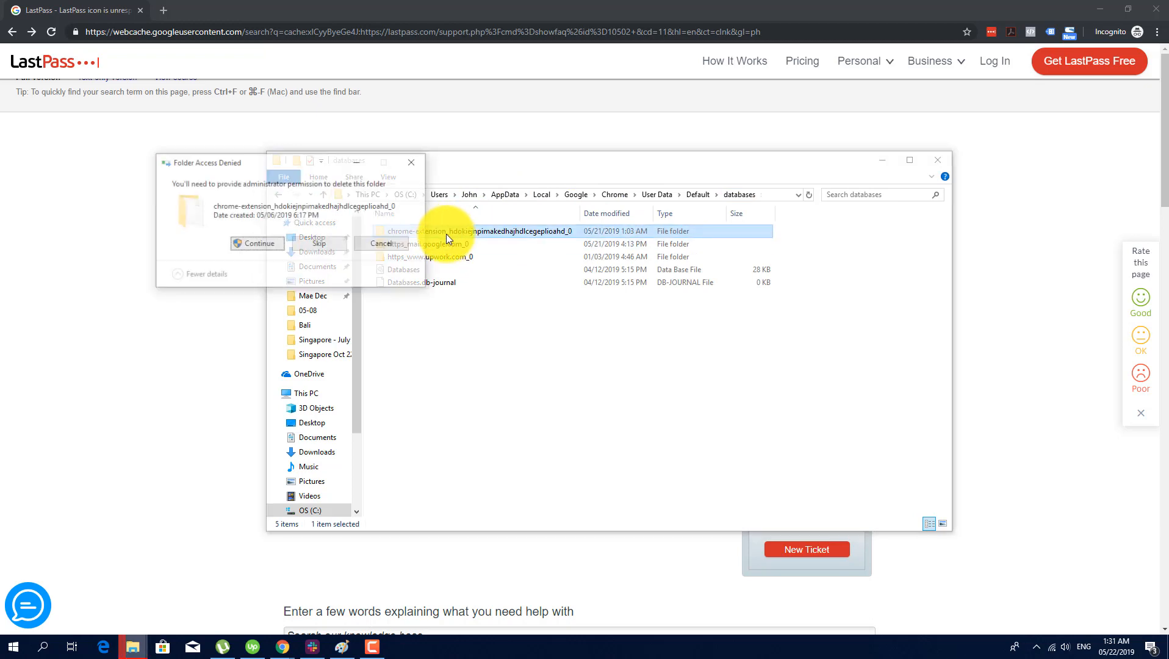
click(256, 243)
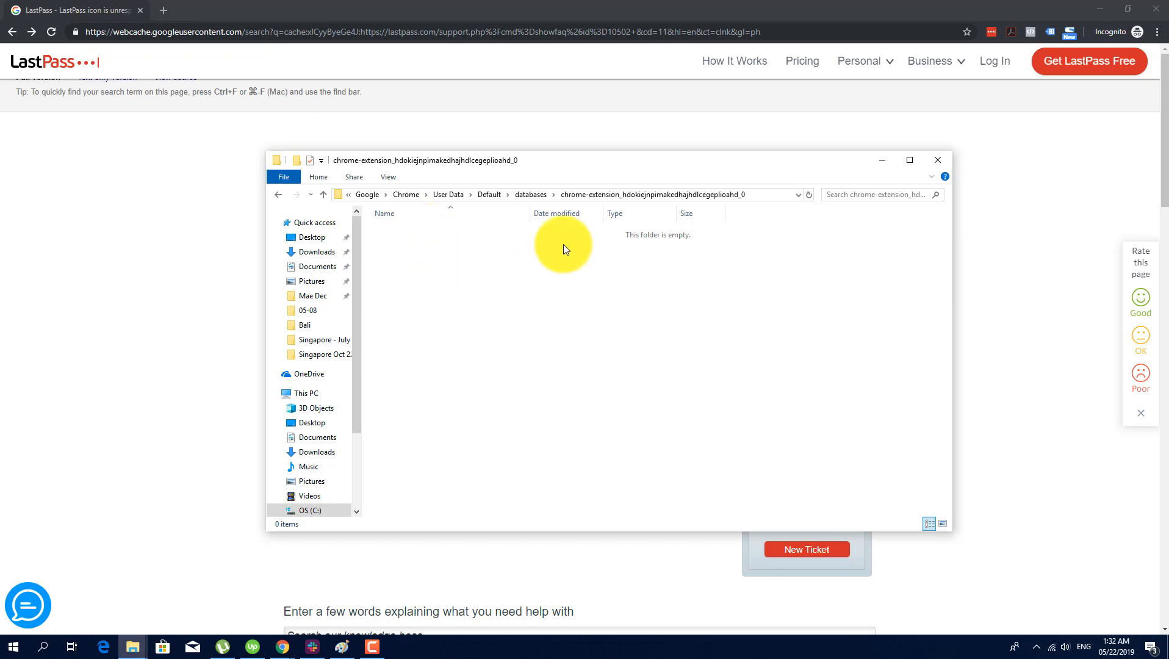
mouse_move(664, 429)
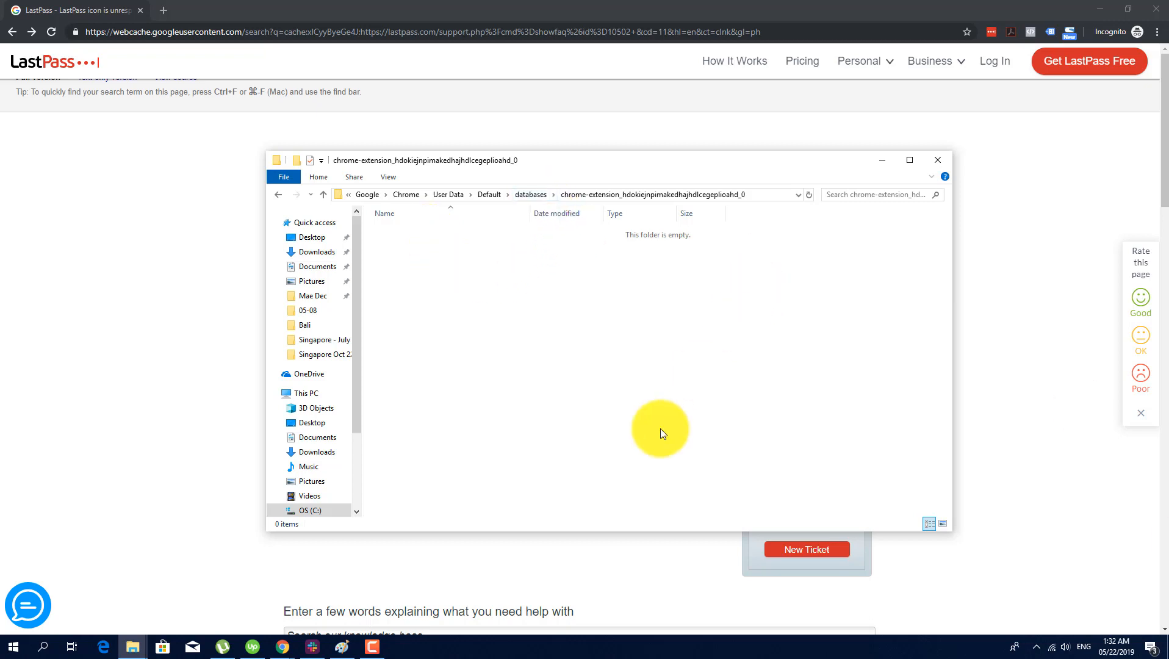
mouse_move(808, 339)
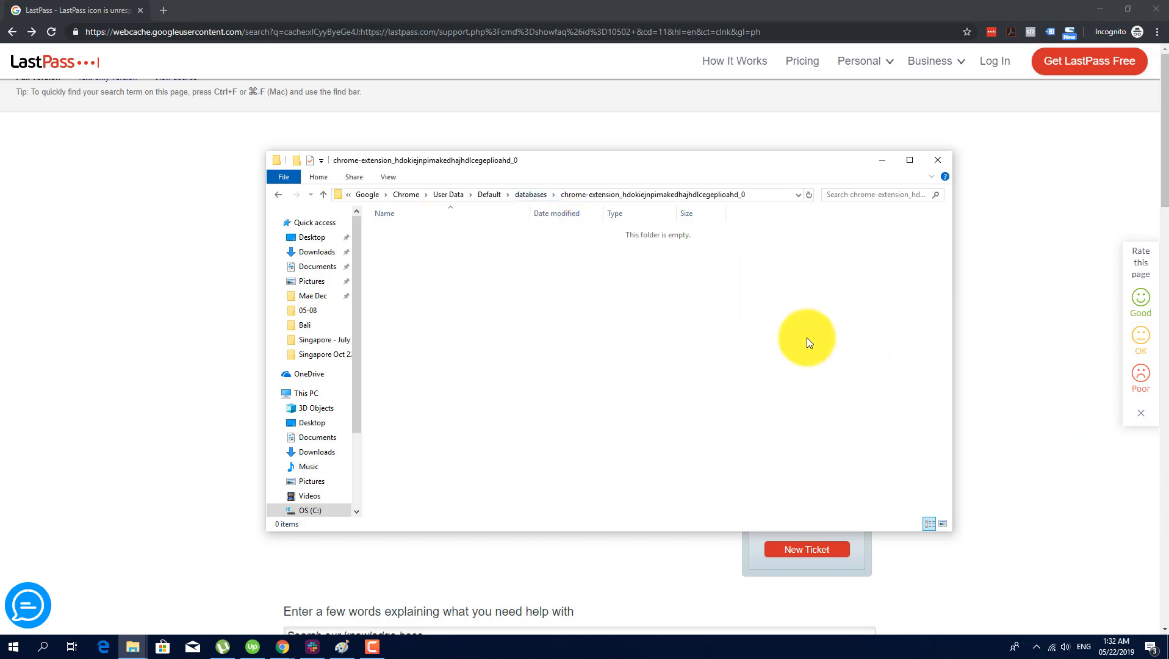
click(937, 160)
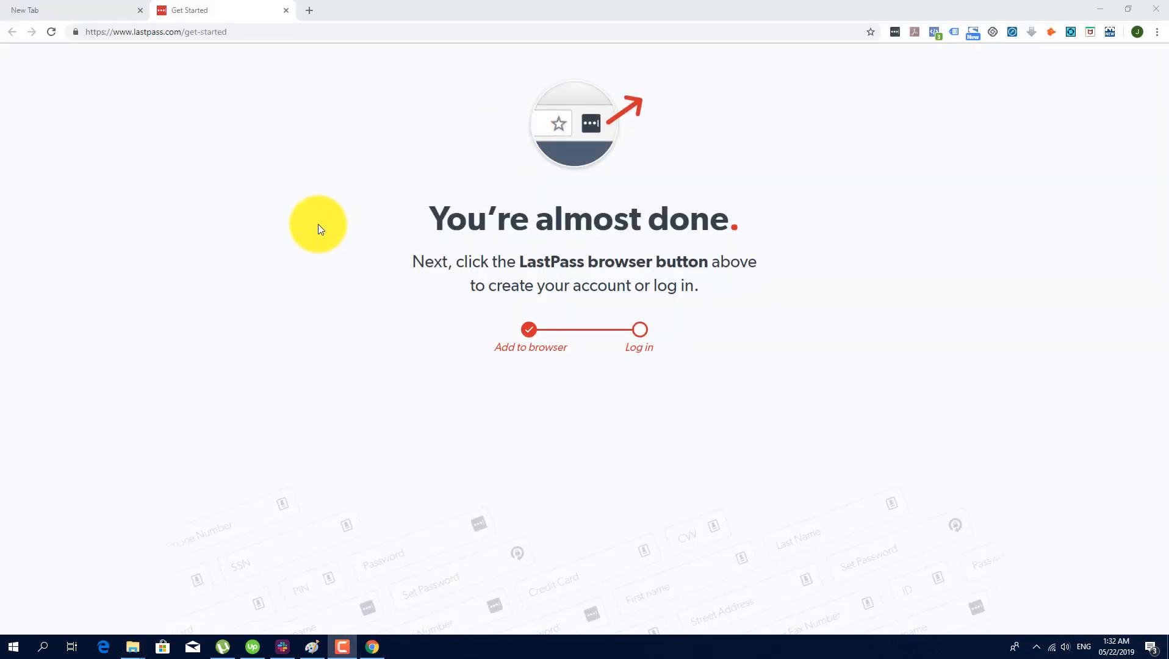
mouse_move(898, 40)
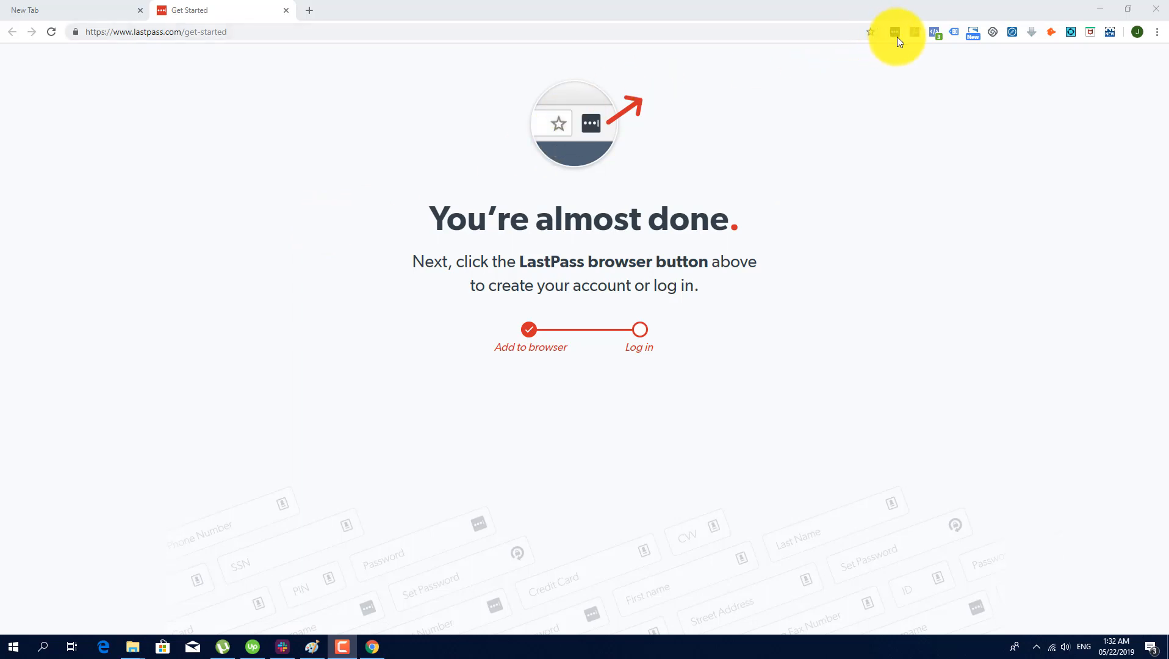
mouse_move(893, 31)
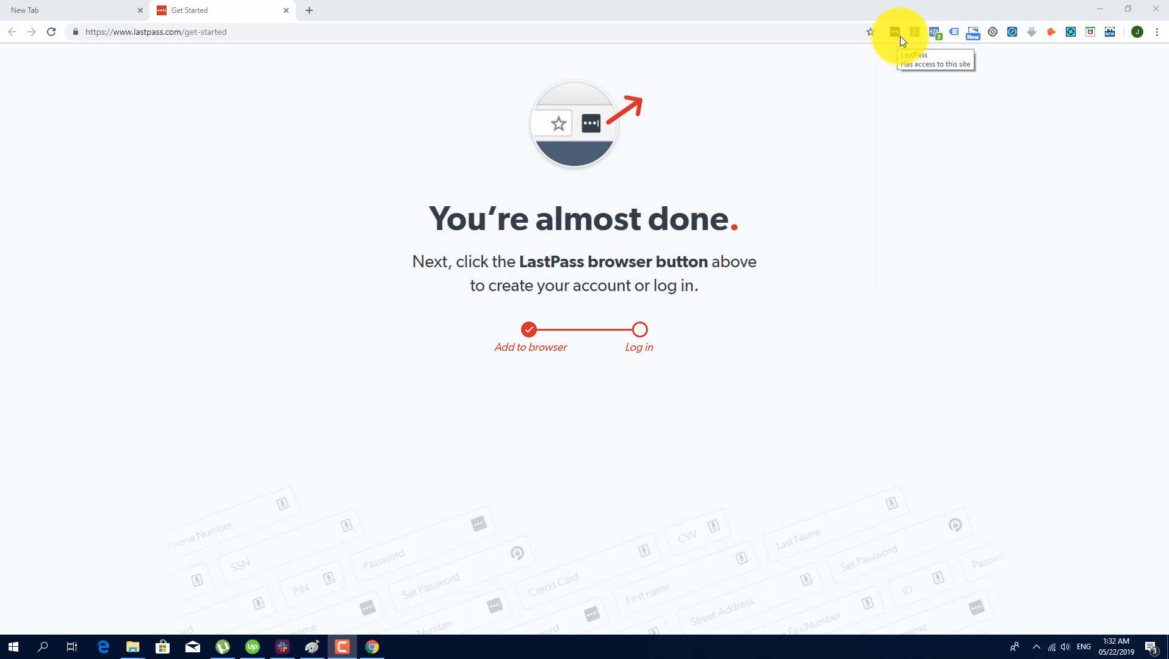
- Open the LastPass extension popup from the Chrome toolbar
click(895, 31)
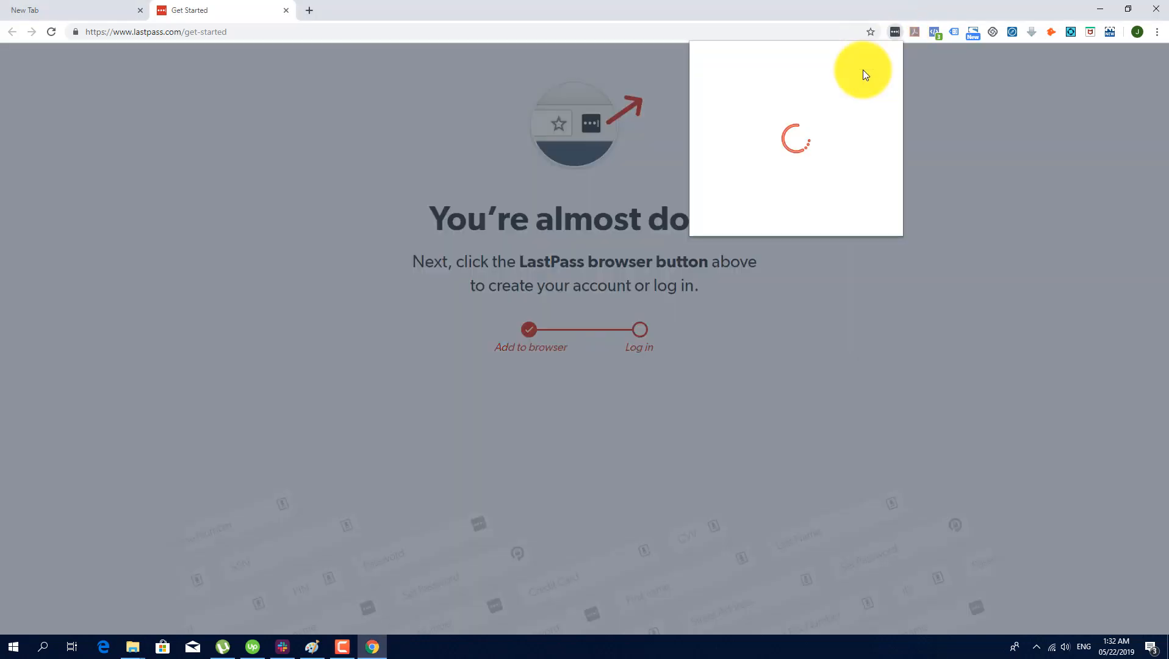